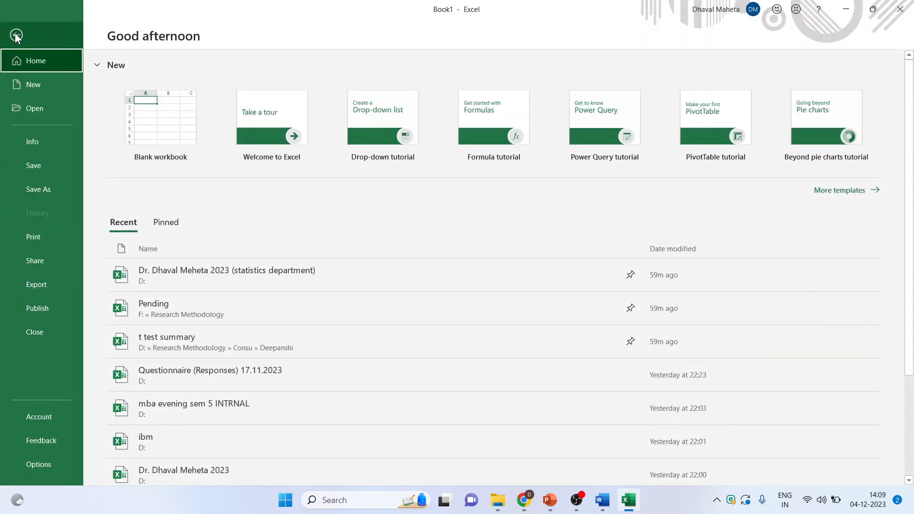
- Open Excel Options on Customize Ribbon with Home selected in Main Tabs
{"action": "left_click", "coordinate": [38, 464]}
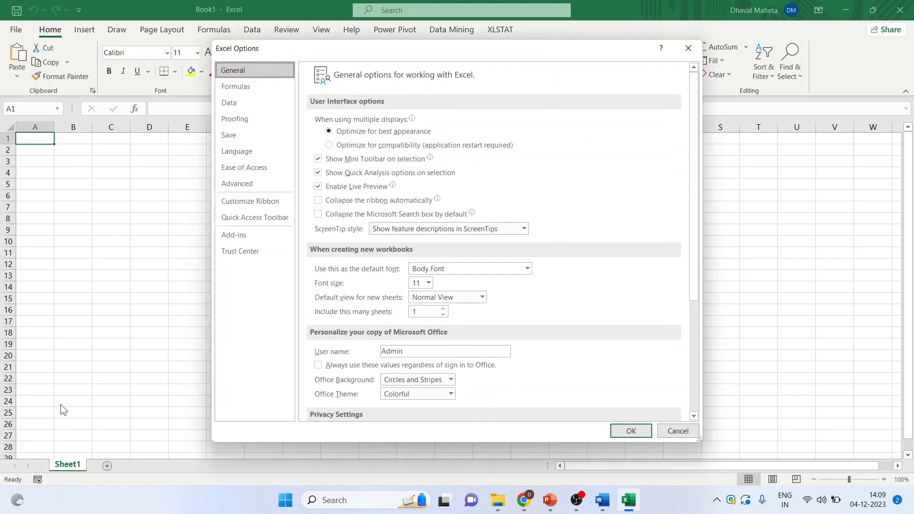
{"action": "left_click", "coordinate": [250, 201]}
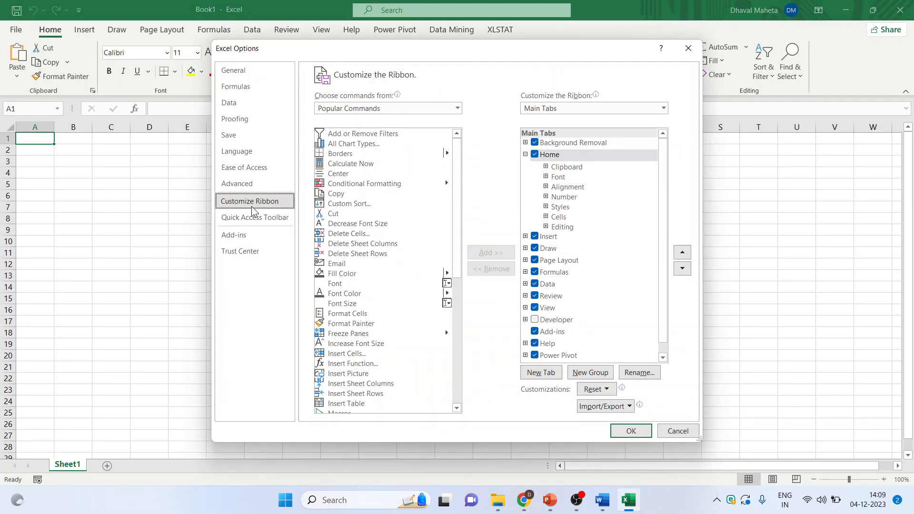
{"action": "mouse_move", "coordinate": [678, 431]}
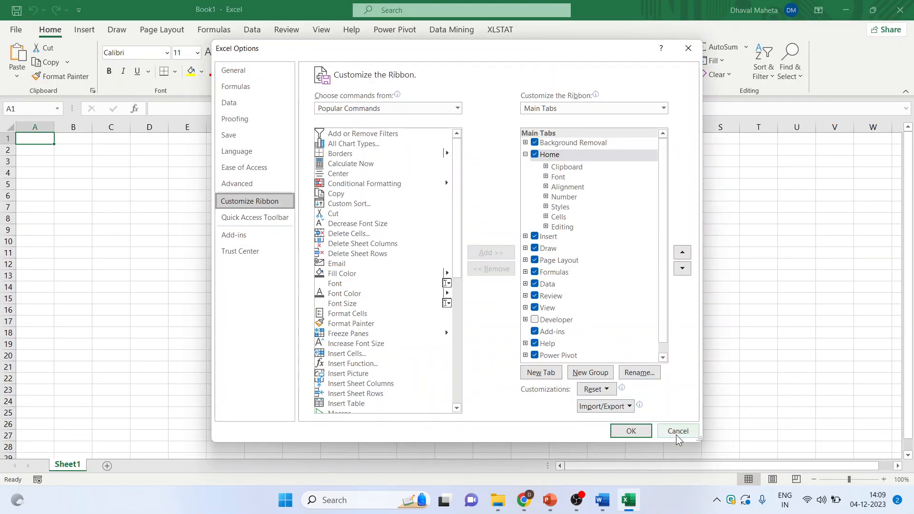
{"action": "left_click", "coordinate": [677, 431]}
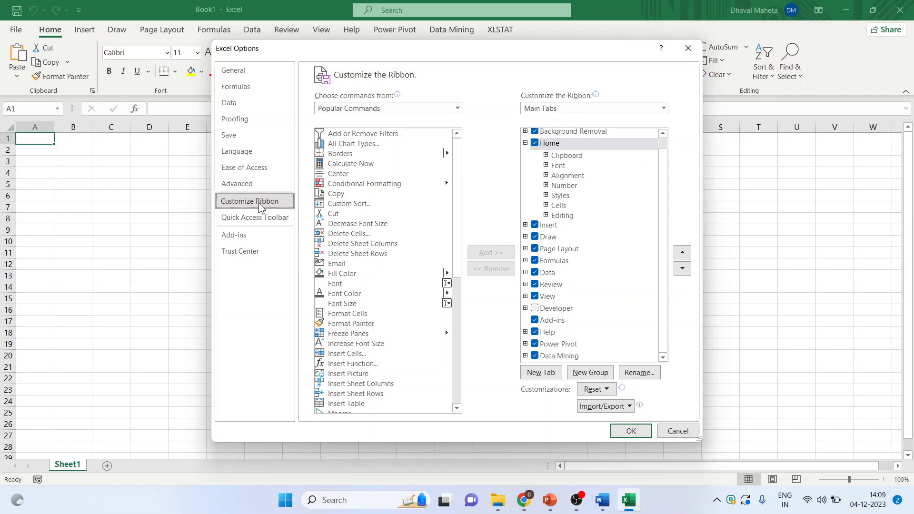
{"action": "left_click", "coordinate": [549, 144]}
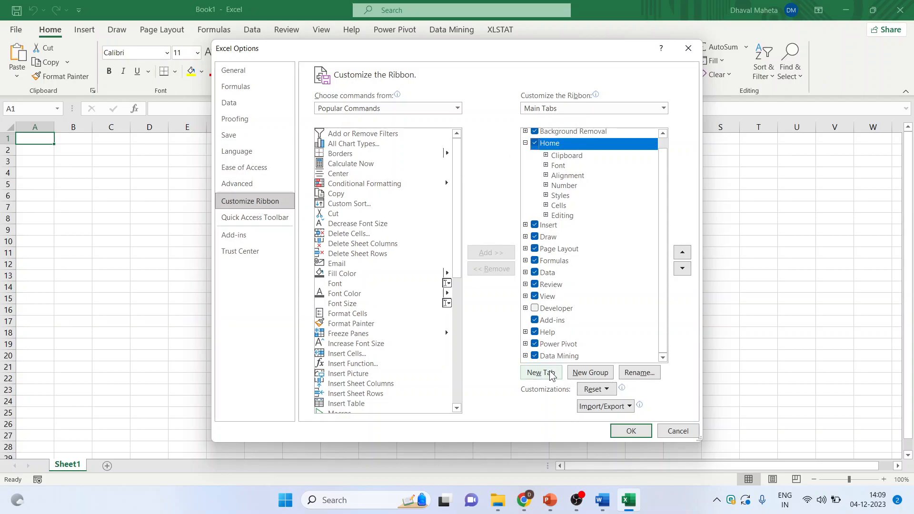
- Add a custom tab below Home and rename it 'Dhaval'
{"action": "left_click", "coordinate": [540, 372]}
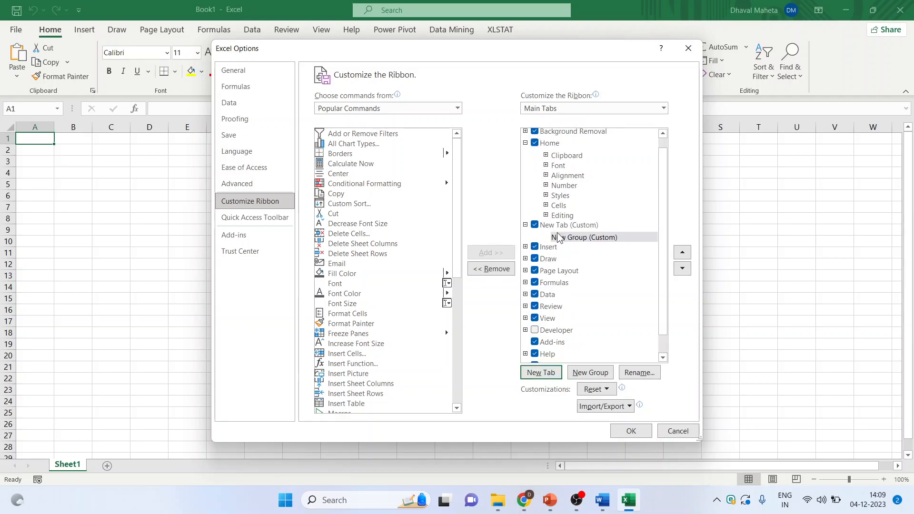
{"action": "left_click", "coordinate": [567, 225]}
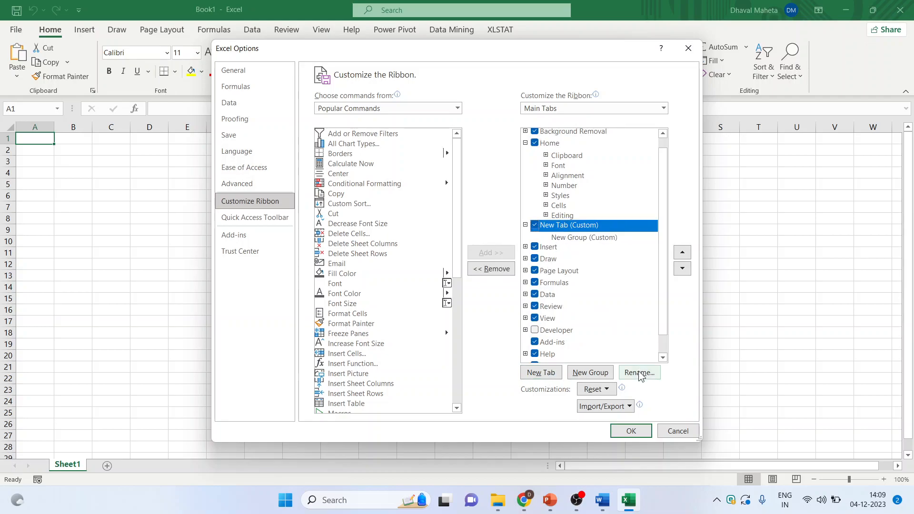
{"action": "left_click", "coordinate": [639, 372]}
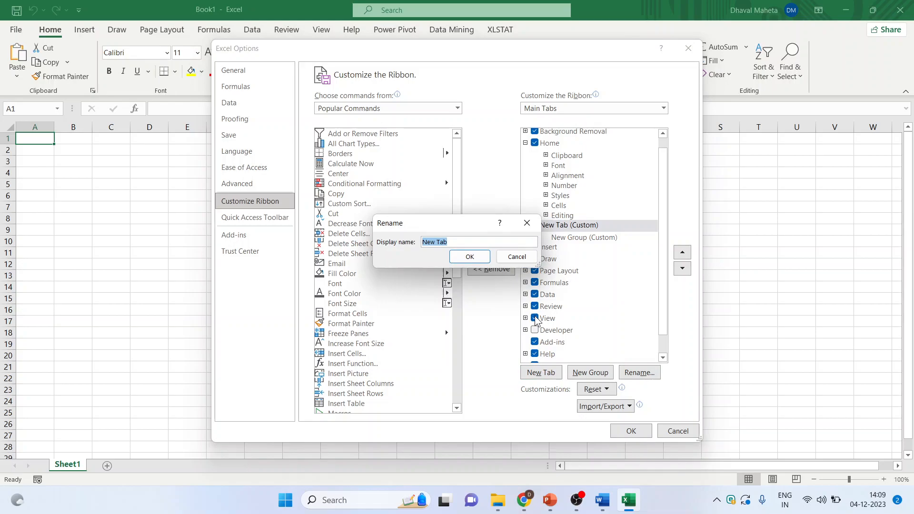
{"action": "type", "text": "Dhaval"}
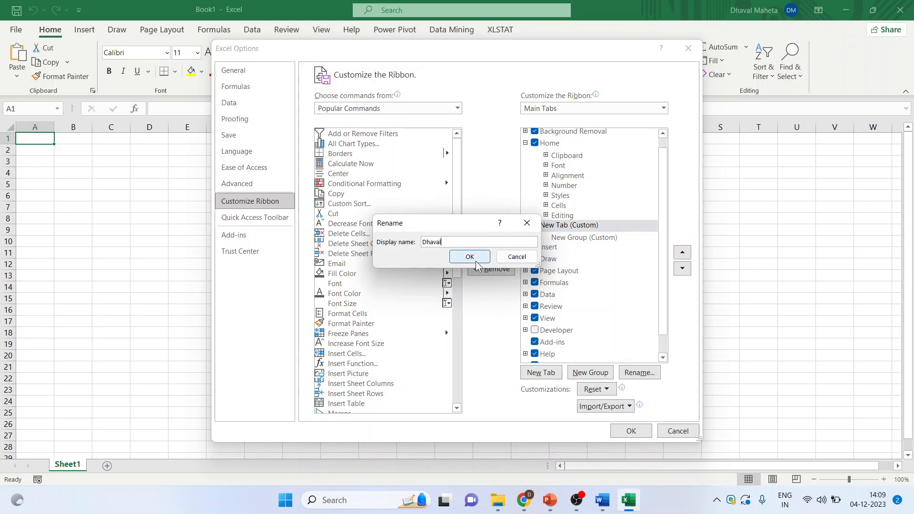
{"action": "left_click", "coordinate": [469, 257]}
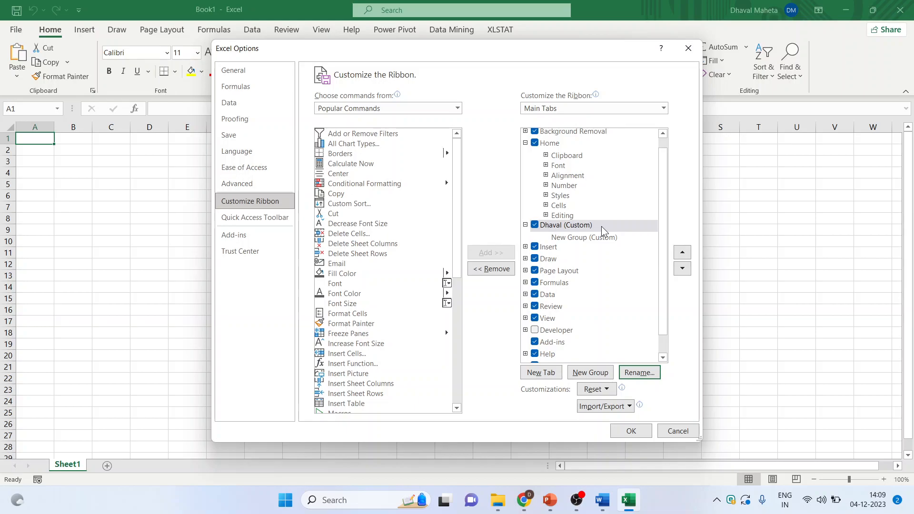
{"action": "mouse_move", "coordinate": [586, 243]}
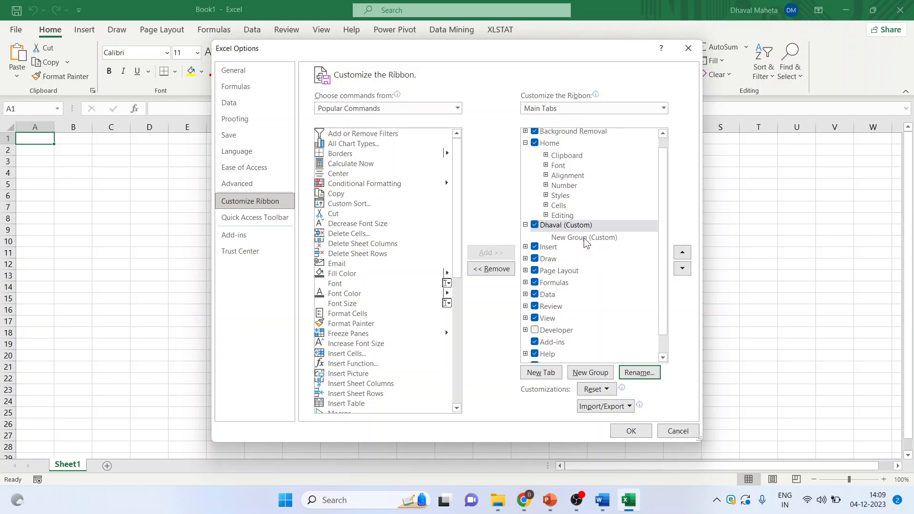
- Rename the Dhaval tab's New Group (Custom) to '3D'
{"action": "left_click", "coordinate": [584, 237]}
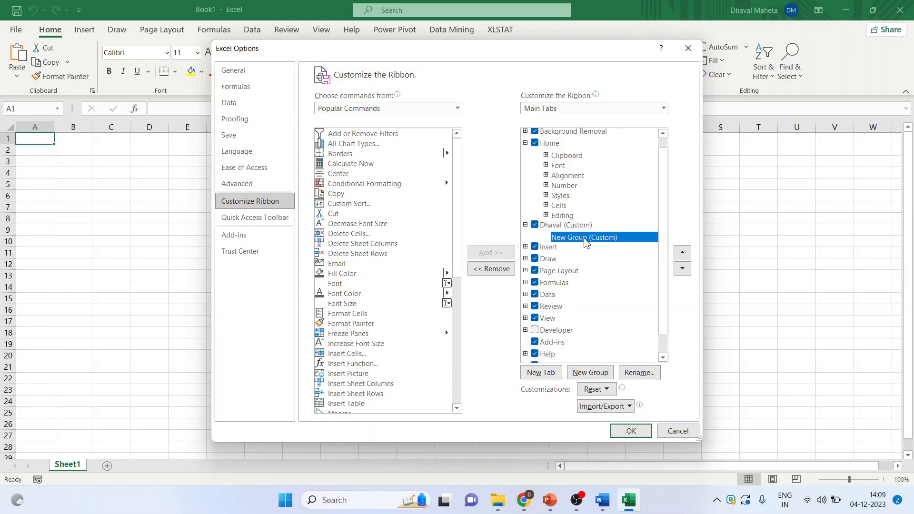
{"action": "left_click", "coordinate": [639, 373]}
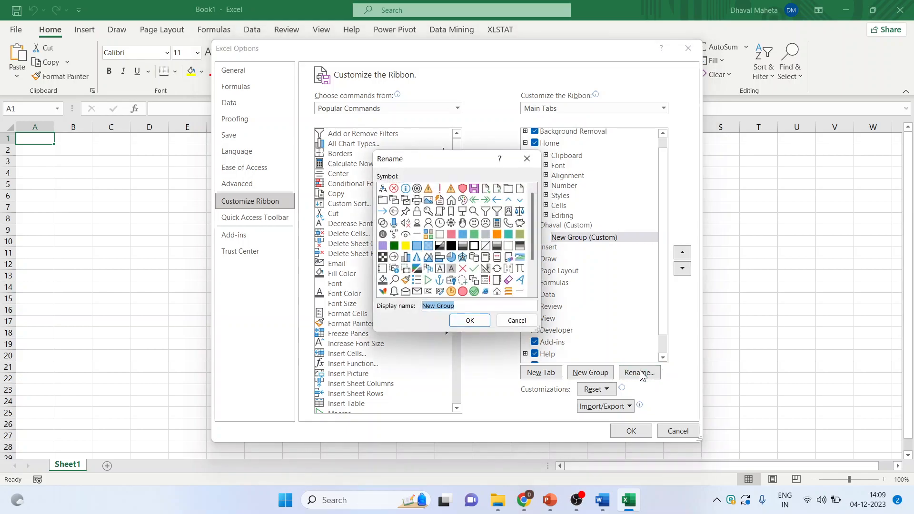
{"action": "type", "text": "="}
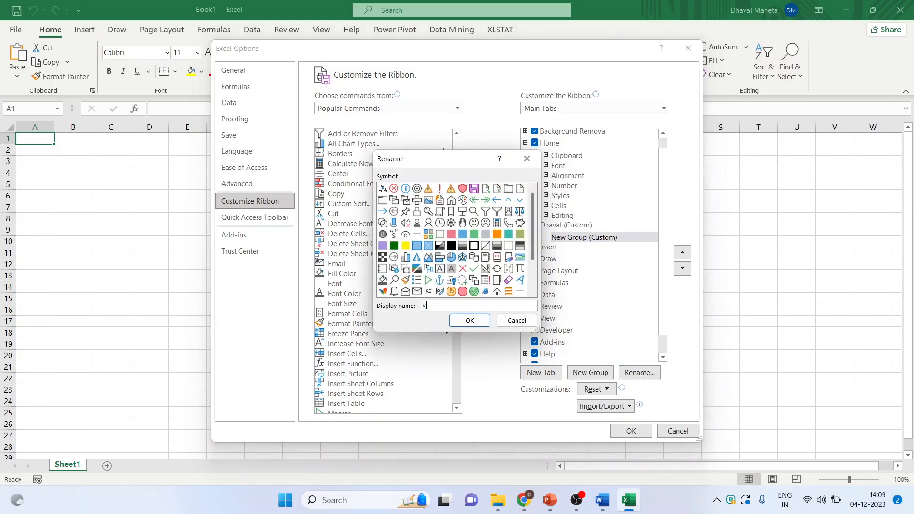
{"action": "type", "text": "3"}
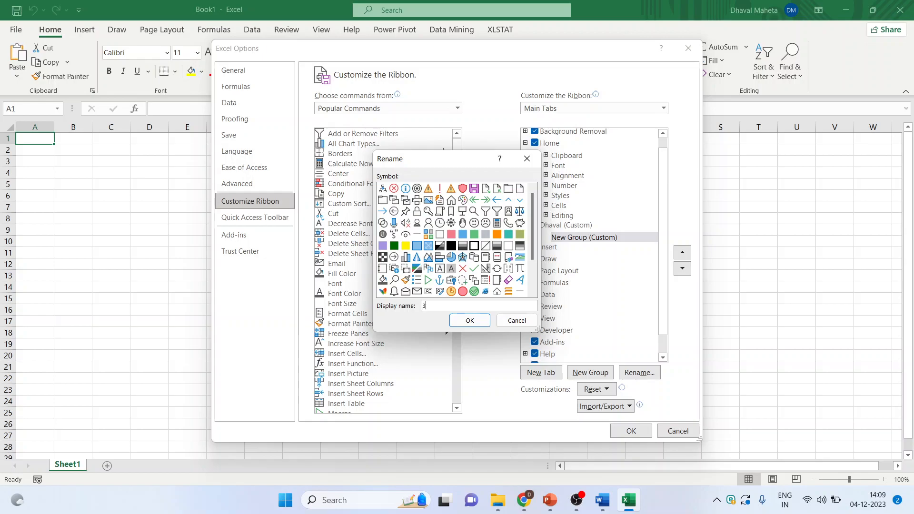
{"action": "type", "text": "D"}
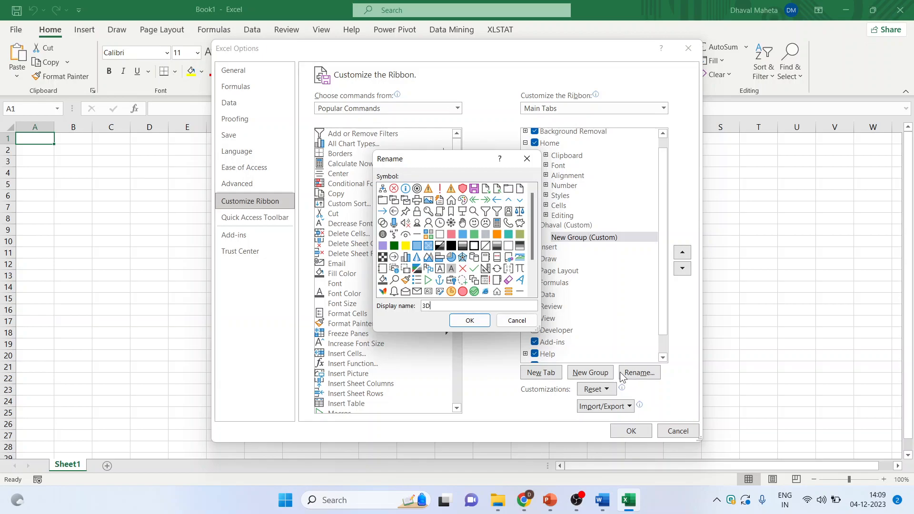
{"action": "left_click", "coordinate": [469, 319]}
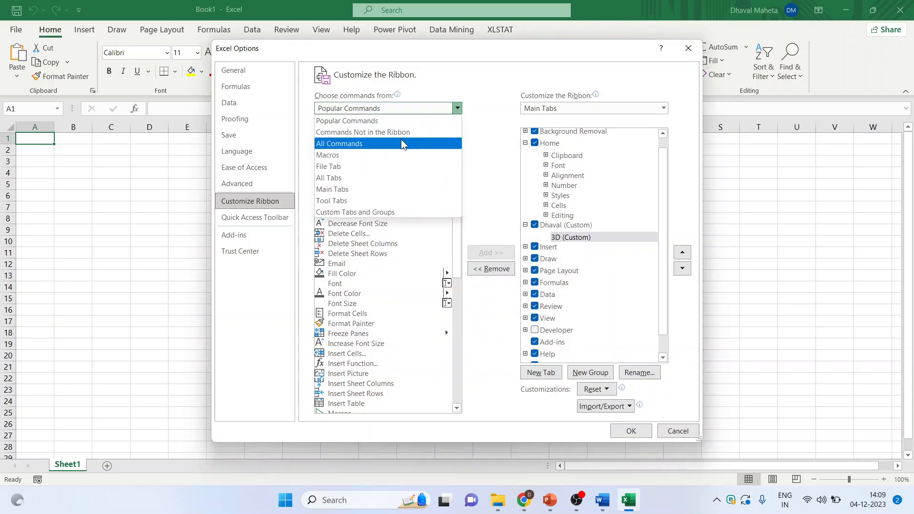
- From All Commands, add 3-D Color through 3-D Rotation Options to the 3D group
{"action": "left_click", "coordinate": [339, 144]}
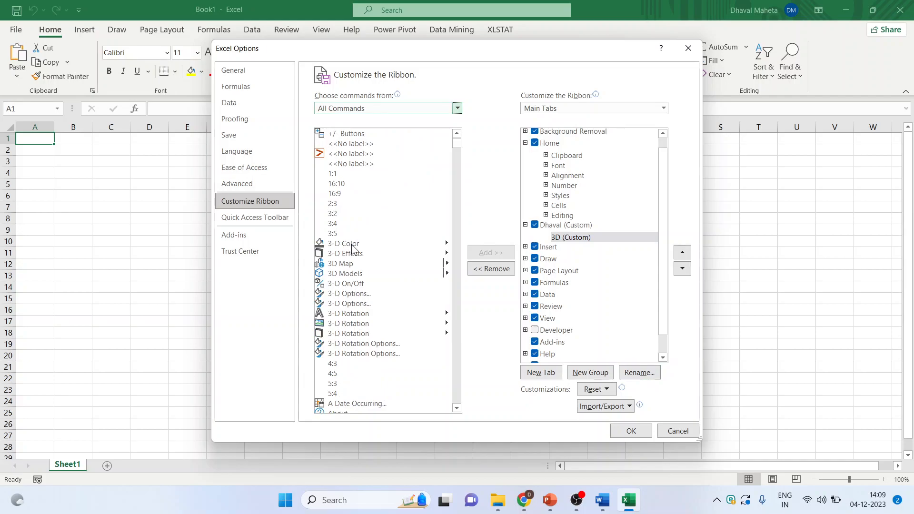
{"action": "left_click", "coordinate": [344, 243]}
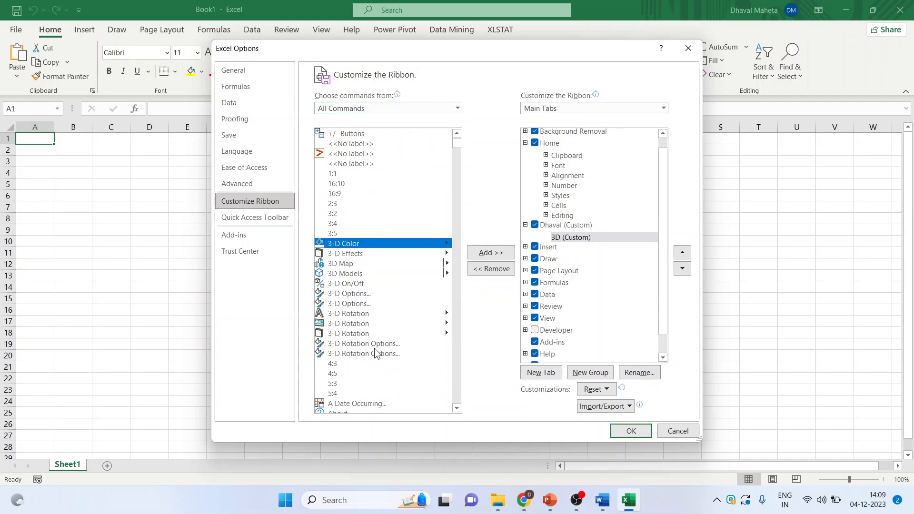
{"action": "left_click", "coordinate": [491, 252]}
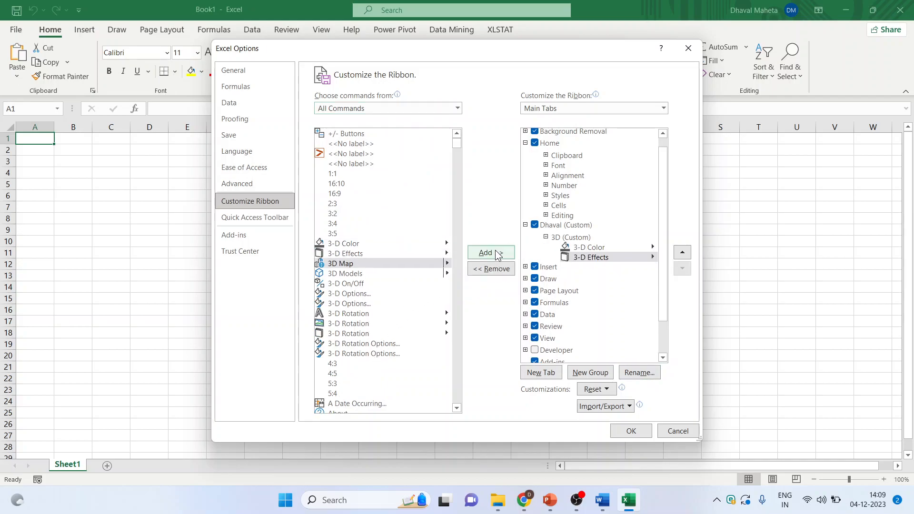
{"action": "left_click", "coordinate": [486, 252]}
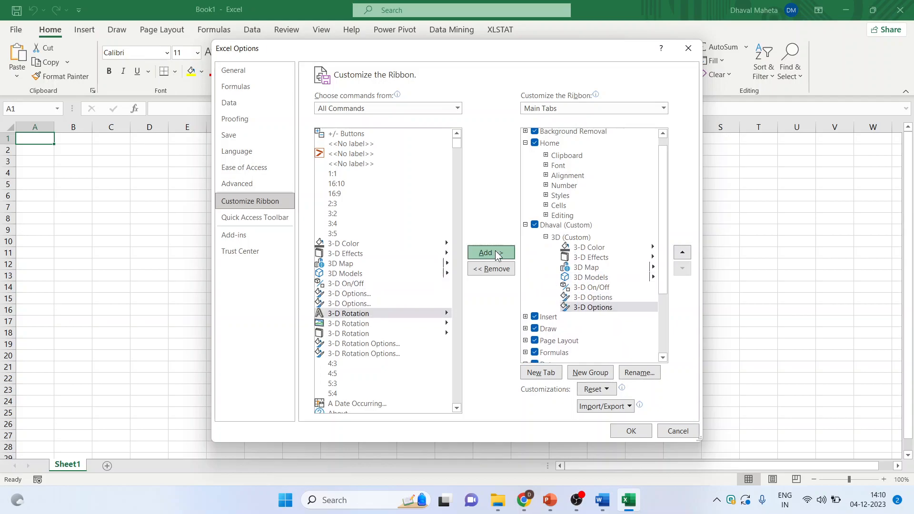
{"action": "left_click", "coordinate": [490, 253]}
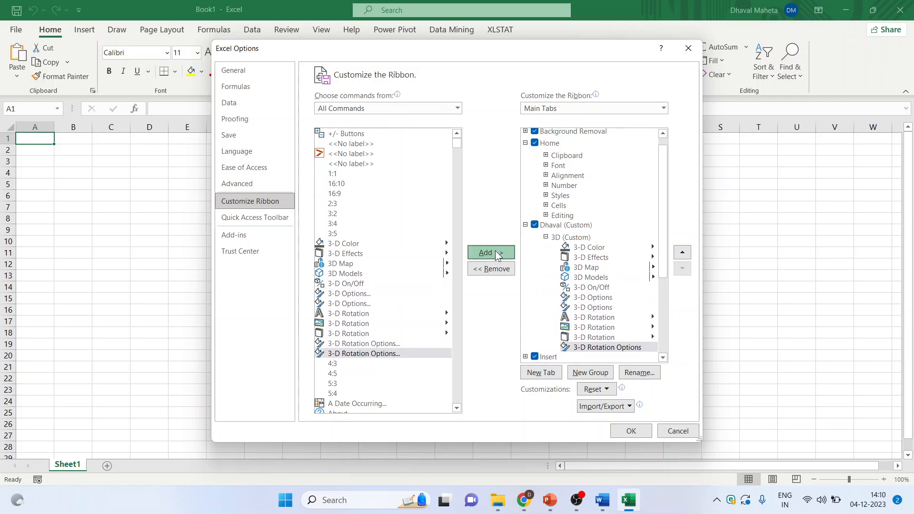
{"action": "left_click", "coordinate": [491, 253]}
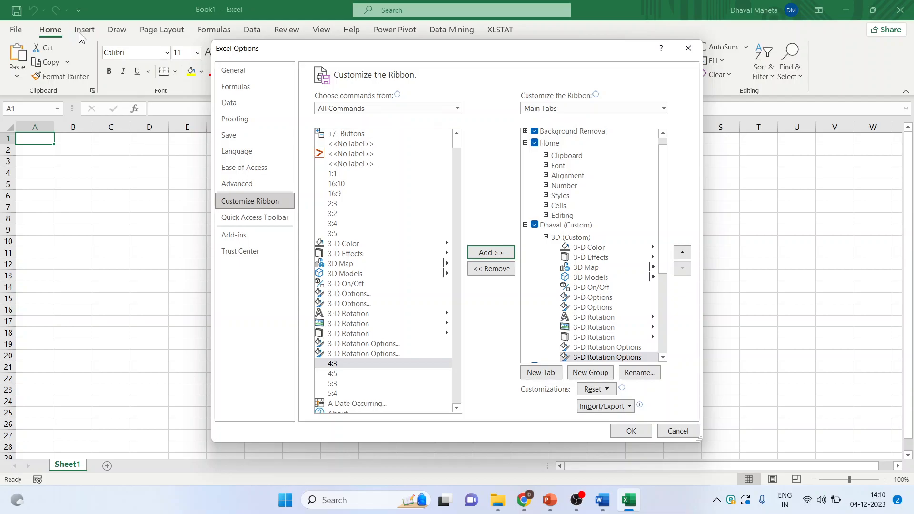
{"action": "mouse_move", "coordinate": [444, 250]}
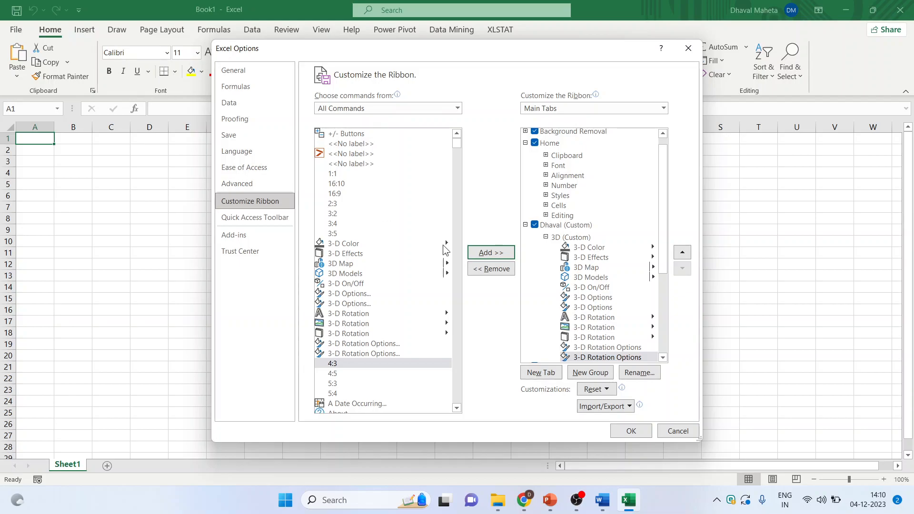
- Confirm Excel Options and view the Dhaval tab's 3D commands
{"action": "left_click", "coordinate": [630, 431]}
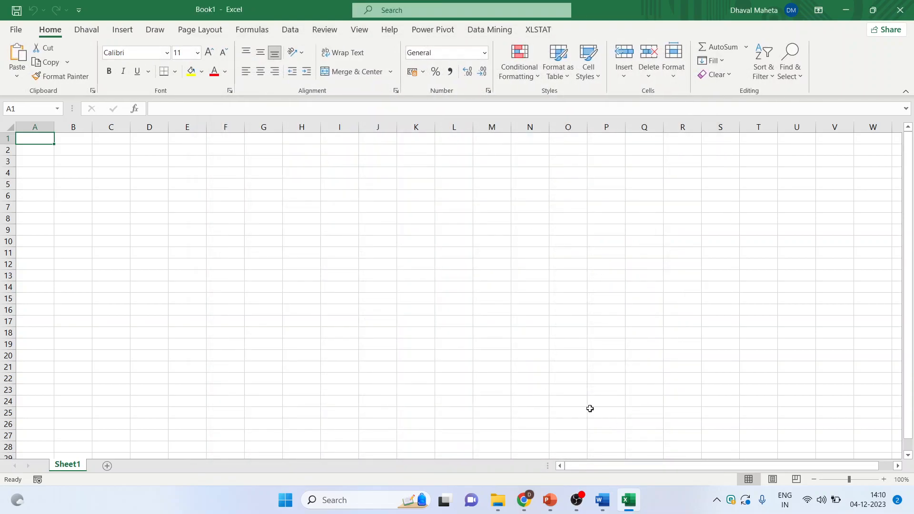
{"action": "left_click", "coordinate": [86, 29]}
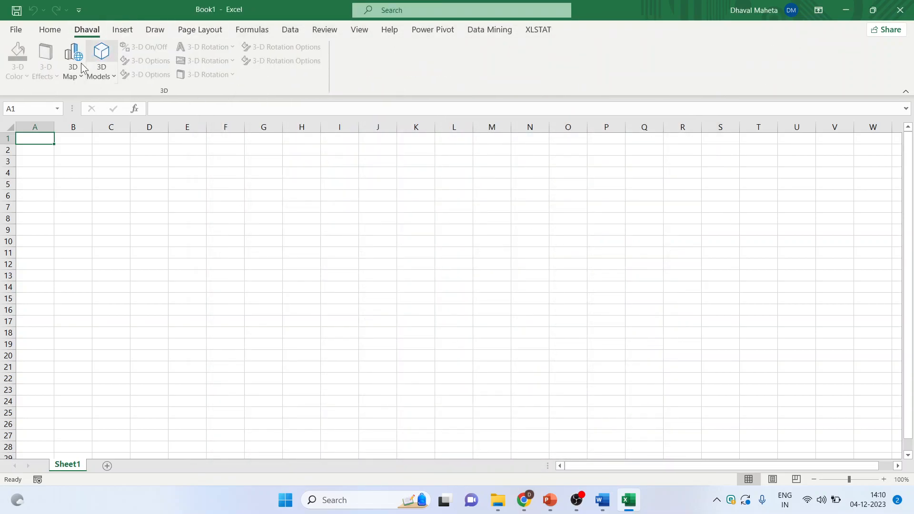
{"action": "mouse_move", "coordinate": [417, 63]}
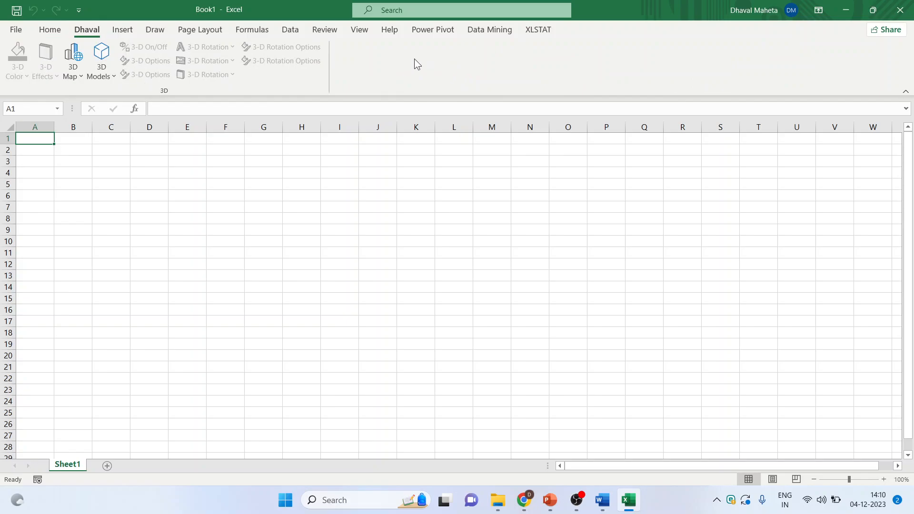
{"action": "mouse_move", "coordinate": [363, 57]}
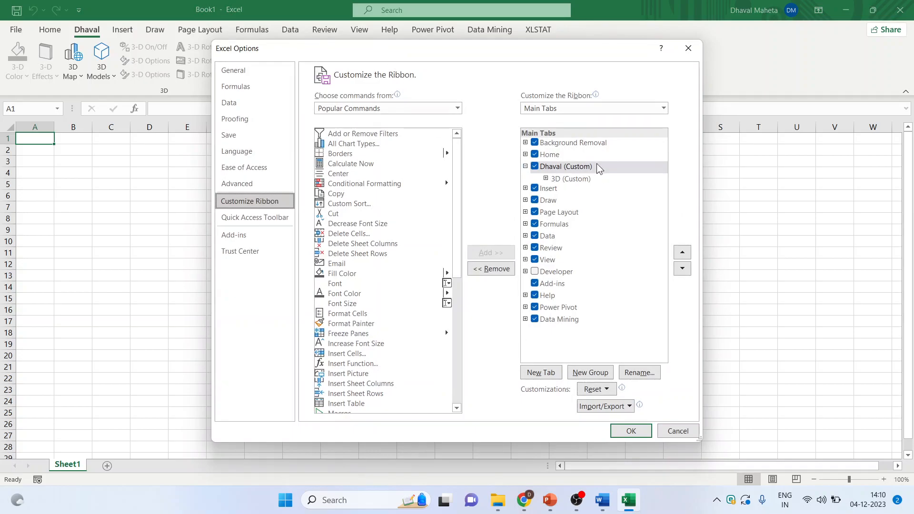
- Remove the Dhaval (Custom) tab and close Excel Options
{"action": "right_click", "coordinate": [564, 166]}
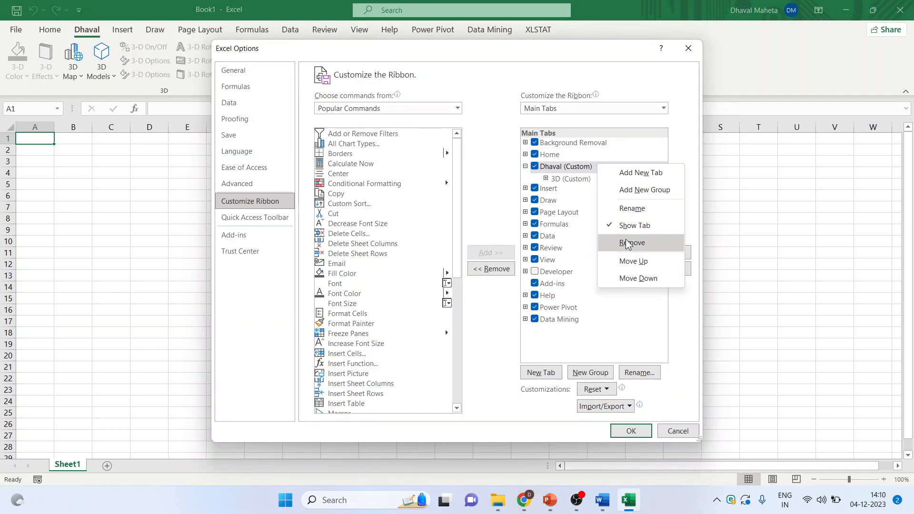
{"action": "left_click", "coordinate": [632, 242]}
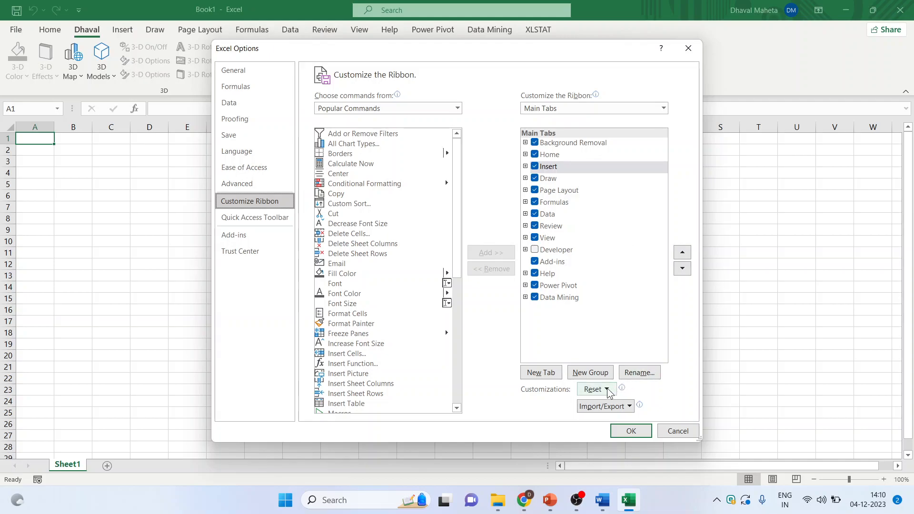
{"action": "left_click", "coordinate": [593, 389]}
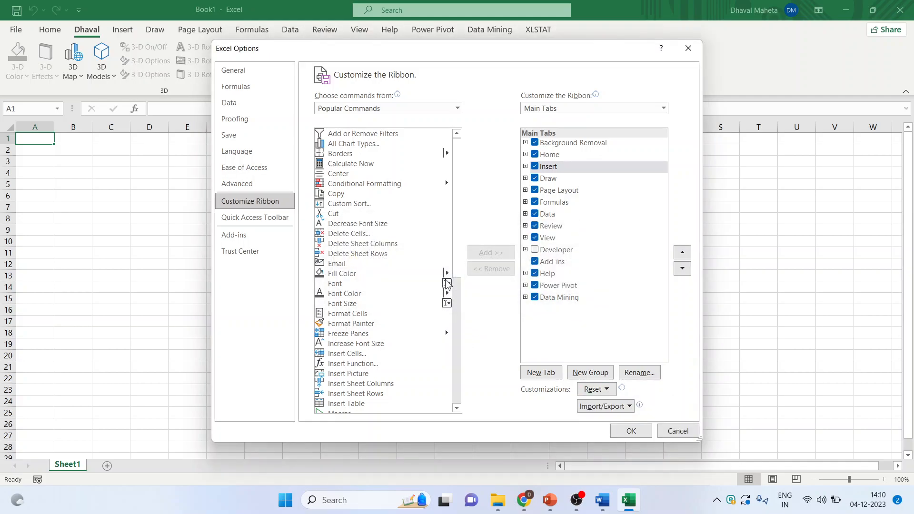
{"action": "left_click", "coordinate": [677, 431]}
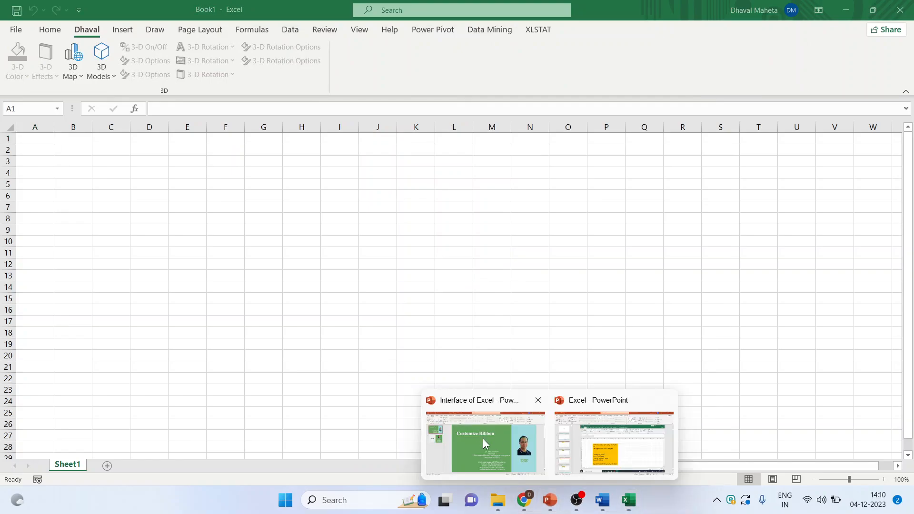
- Switch to the PowerPoint presentation showing the Thank you slide
{"action": "left_click", "coordinate": [484, 440]}
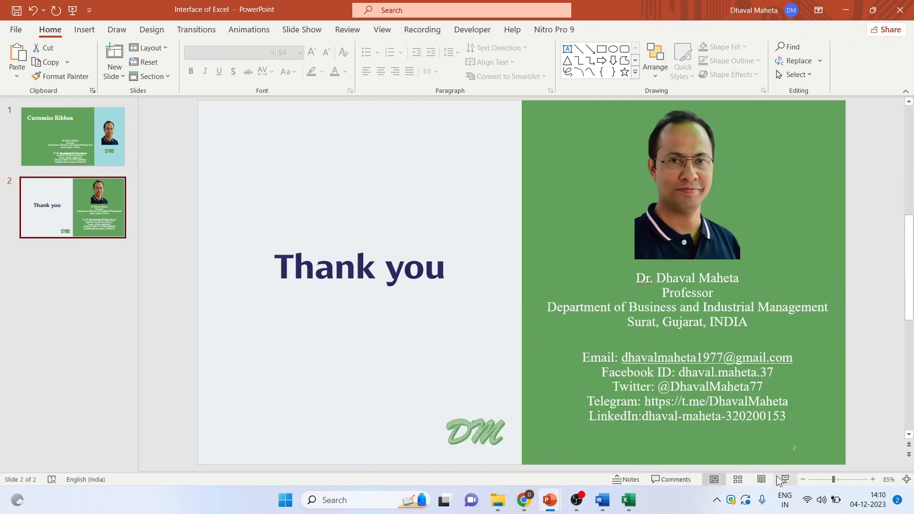